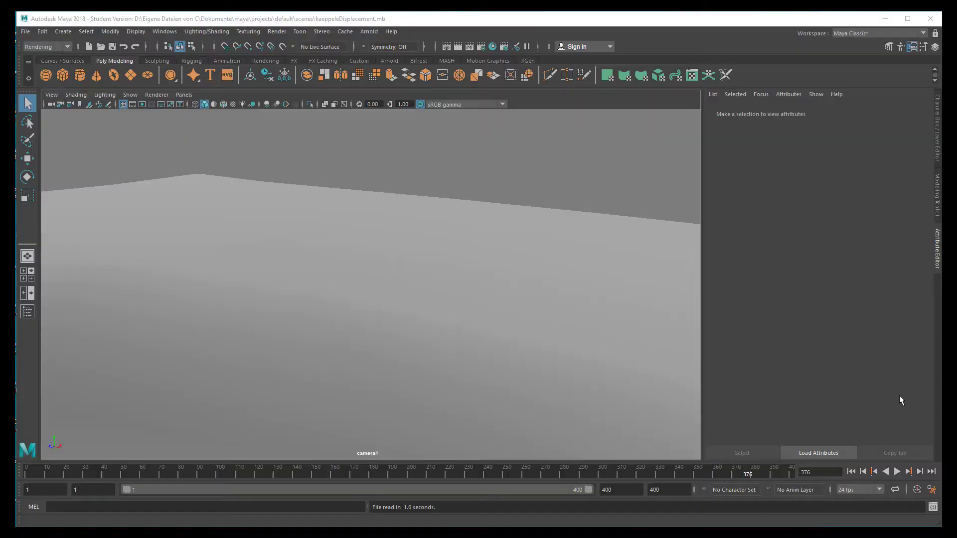
# Select the displaced plane to show pPlaneShape1's Arnold subdivision (catclark, 4 iterations) in the Attribute Editor.
pyautogui.click(366, 275)
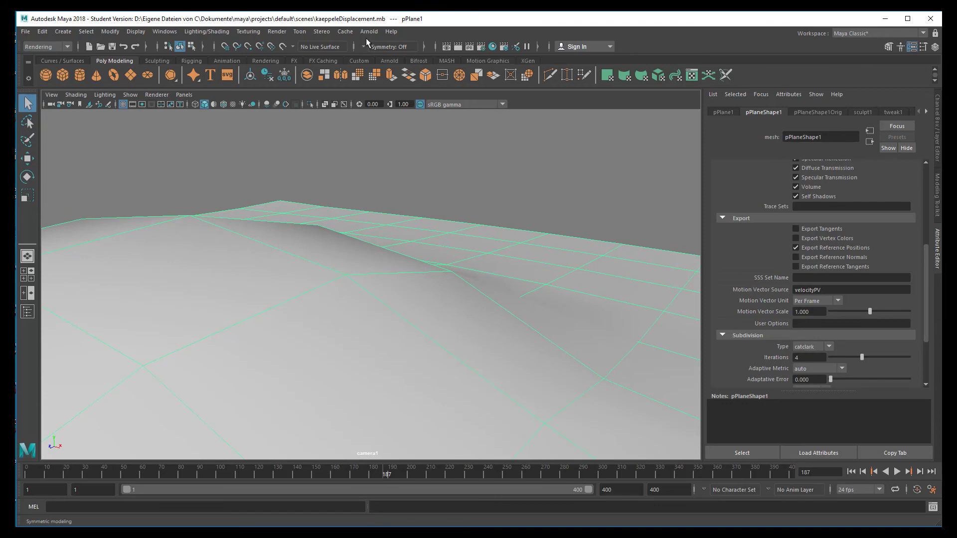
pyautogui.click(491, 47)
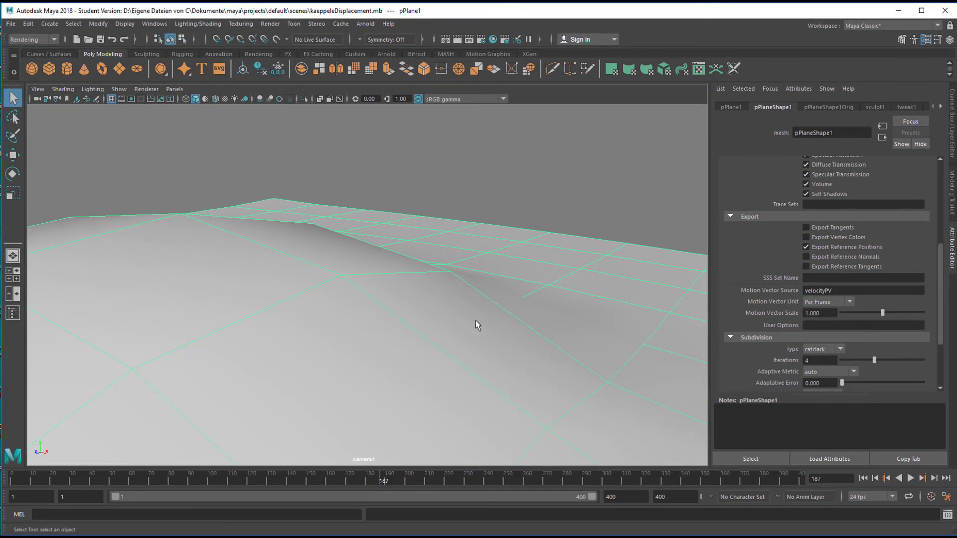
pyautogui.moveTo(425, 140)
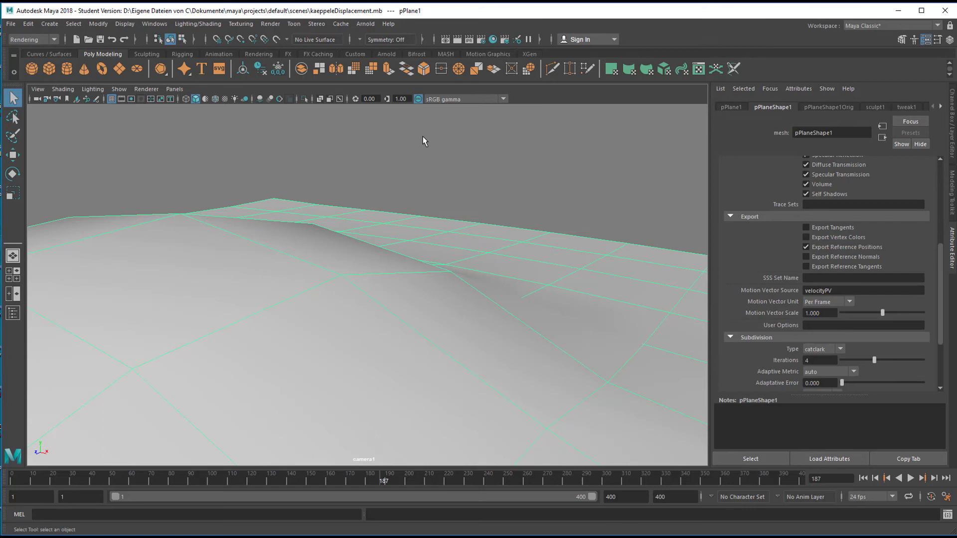
pyautogui.moveTo(396, 290)
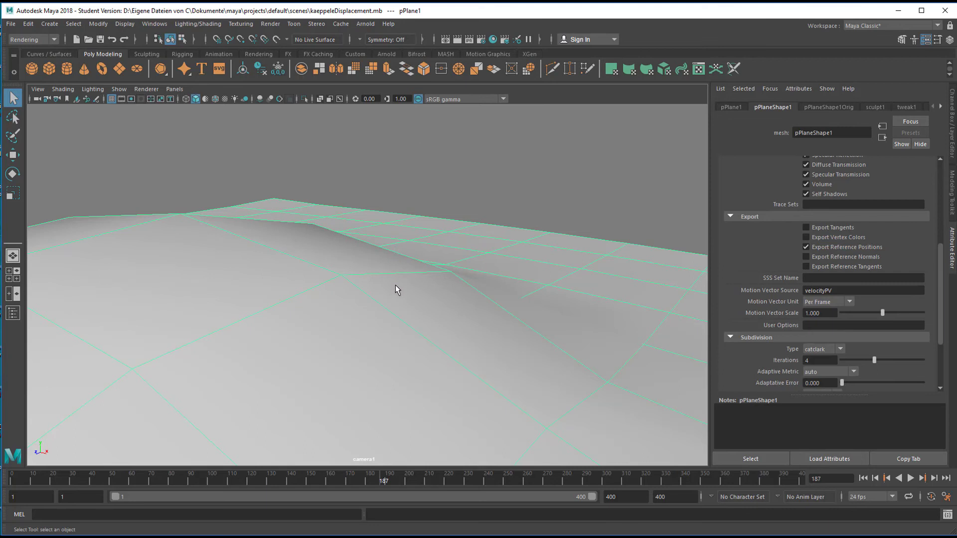
pyautogui.moveTo(398, 287)
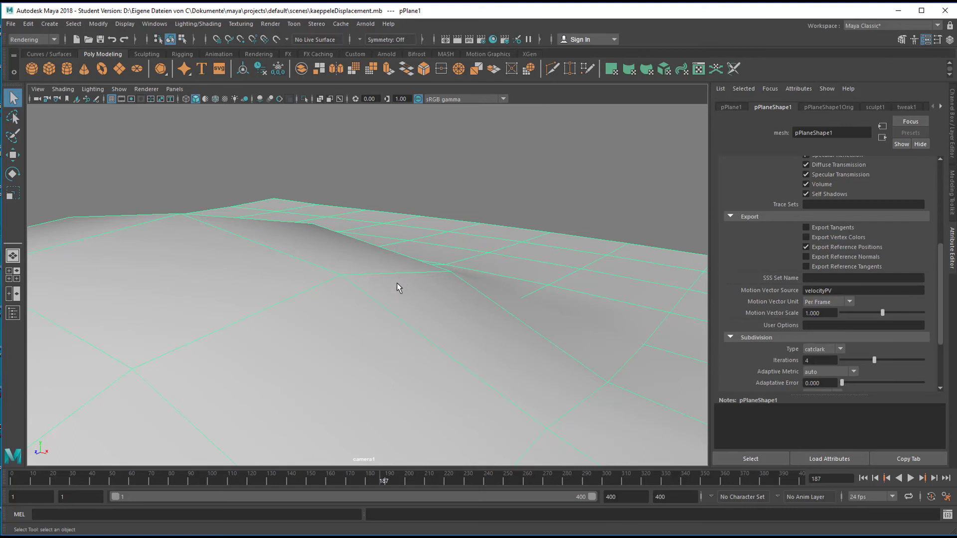
pyautogui.moveTo(368, 27)
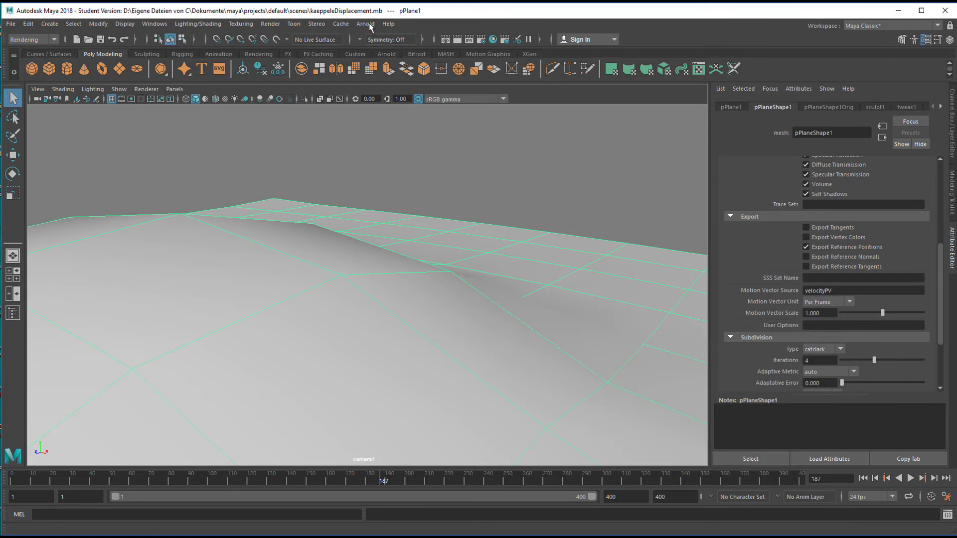
# Show the Arnold menu's Utilities submenu with Bake Selected Geometry available.
pyautogui.click(365, 23)
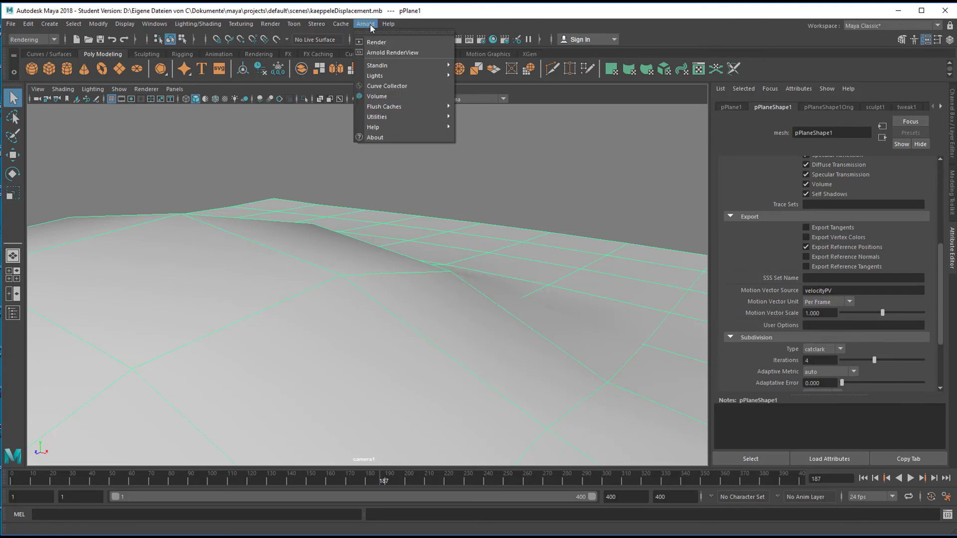
pyautogui.moveTo(377, 116)
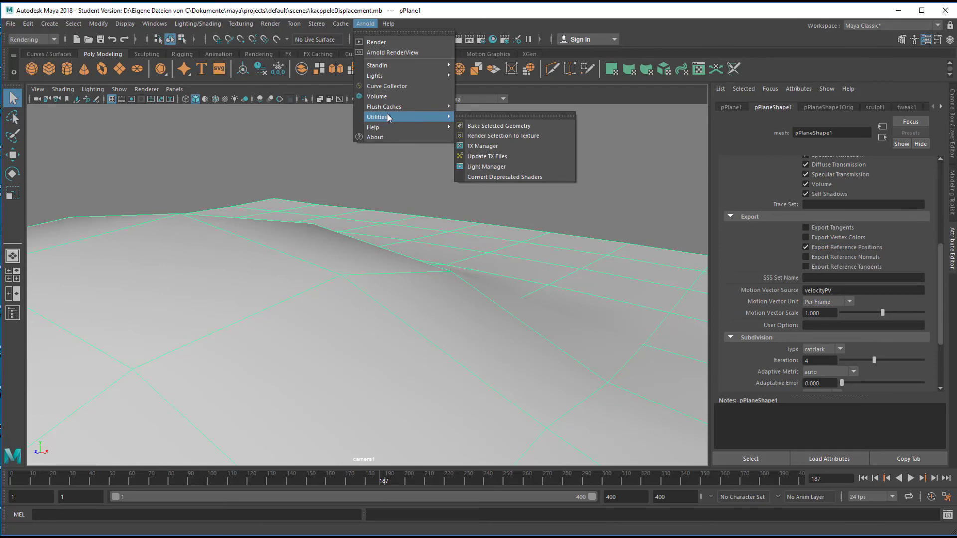
pyautogui.click(50, 23)
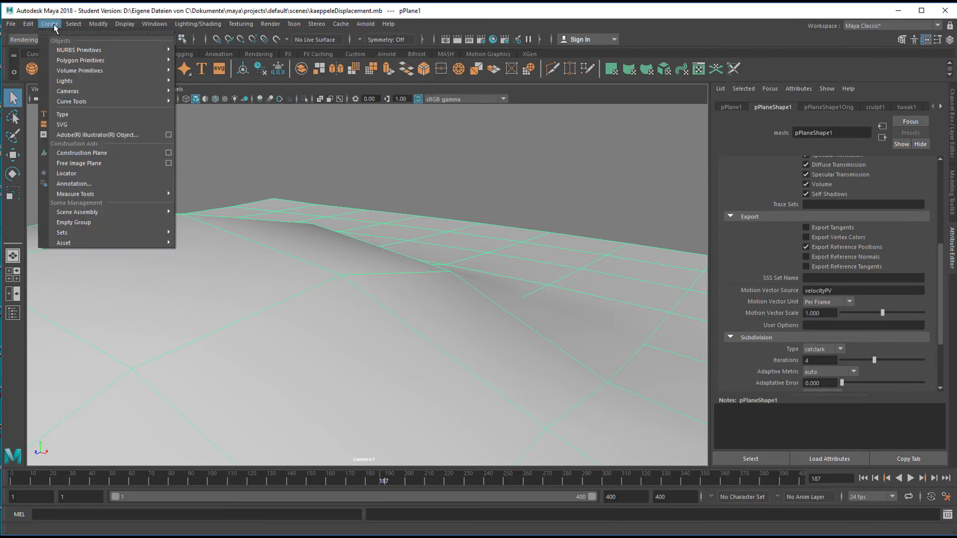
pyautogui.click(98, 23)
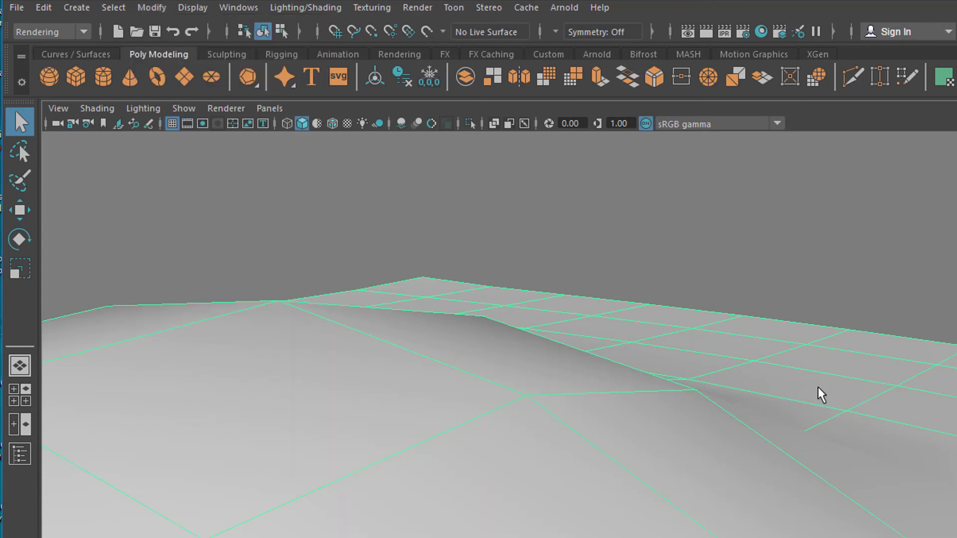
pyautogui.moveTo(731, 437)
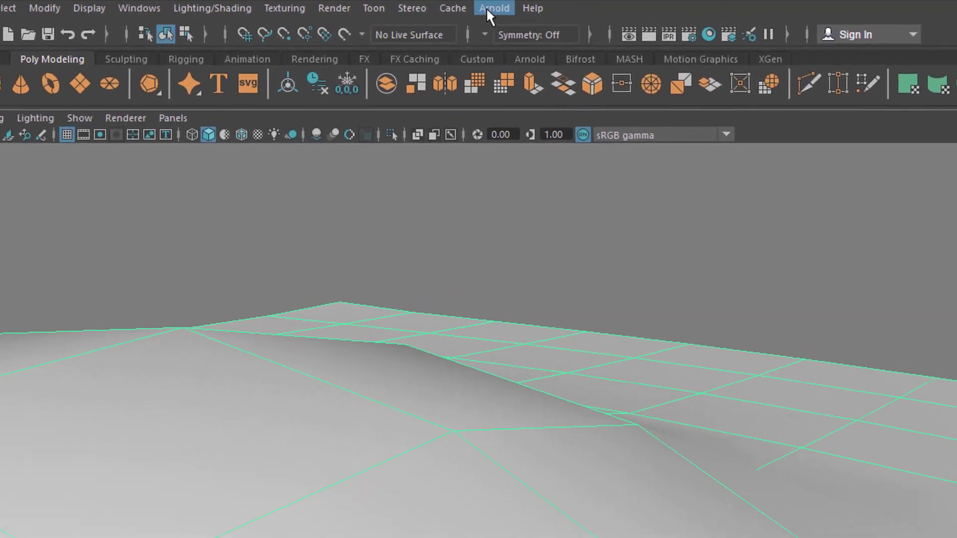
pyautogui.click(493, 7)
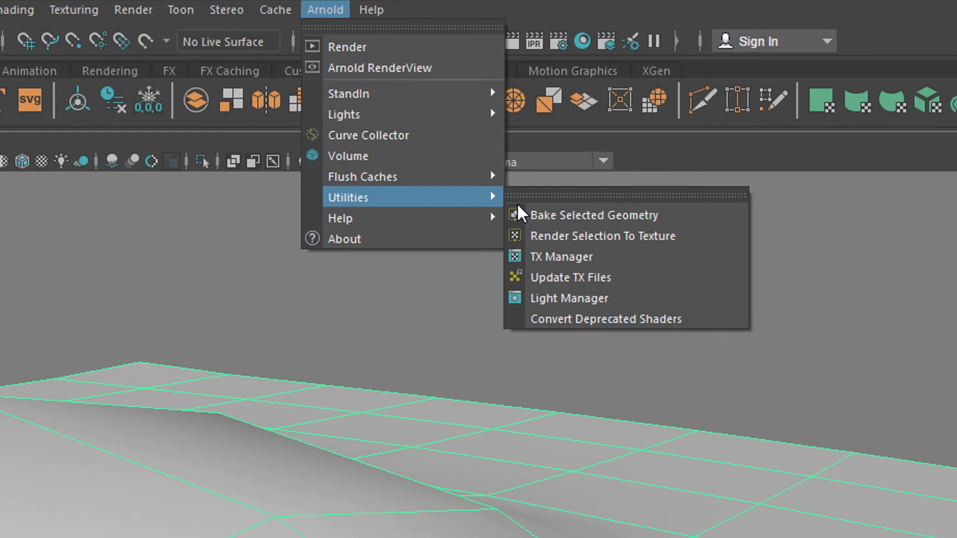
pyautogui.click(592, 216)
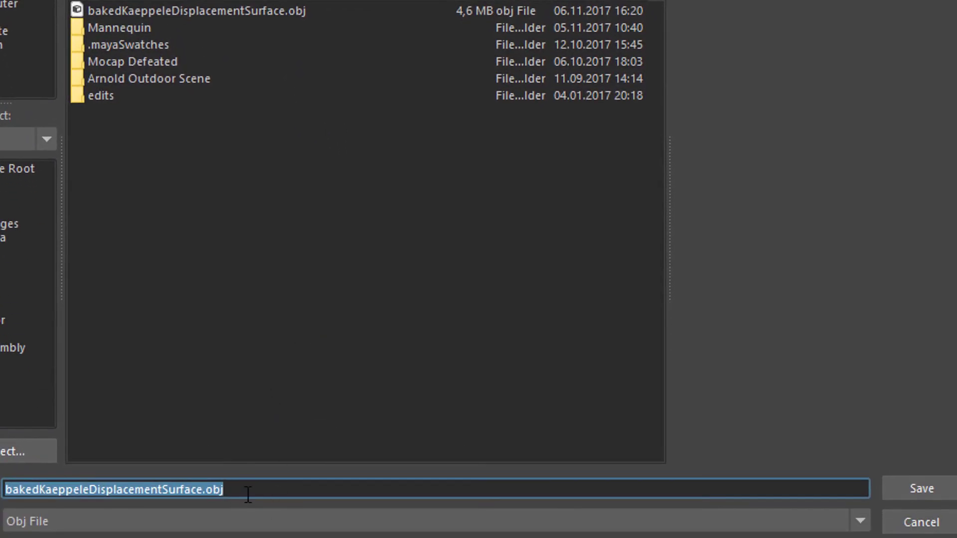
pyautogui.moveTo(59, 517)
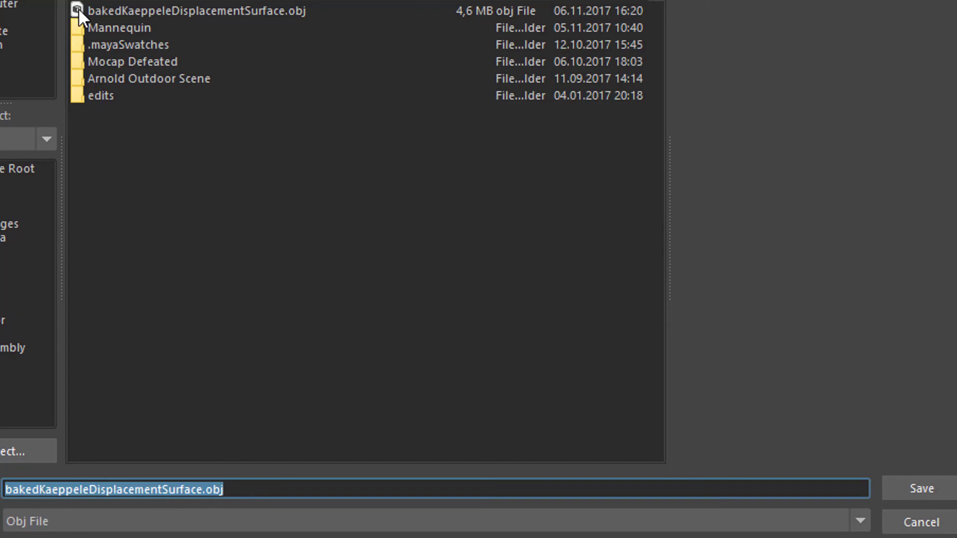
pyautogui.moveTo(73, 519)
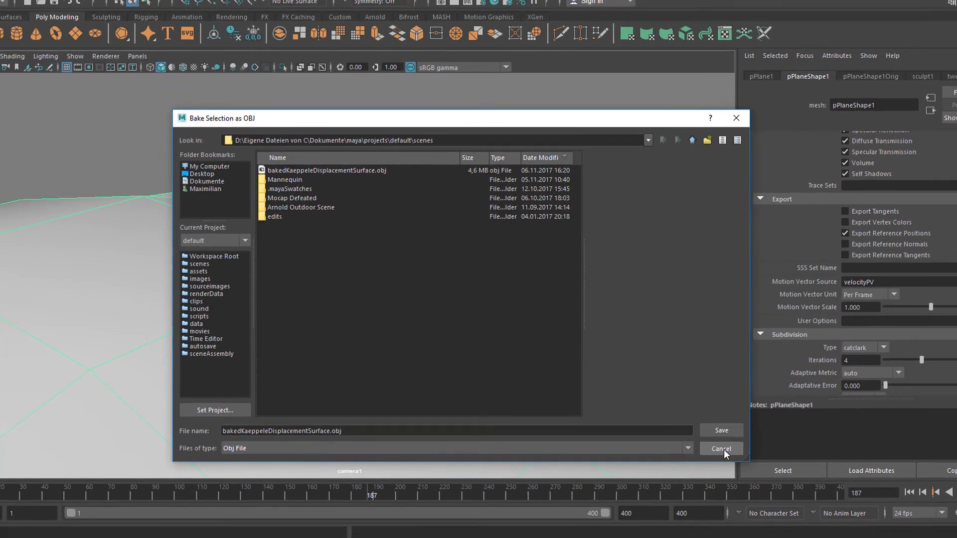
pyautogui.click(721, 448)
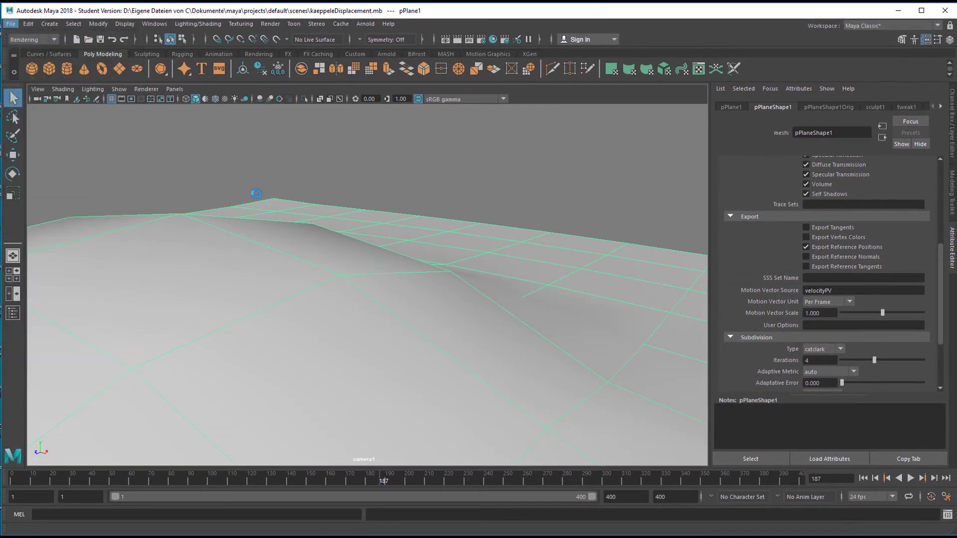
# Start a new scene and open bakedKaeppeleDisplacementSurface.obj, discarding the unsaved untitled scene.
pyautogui.click(10, 23)
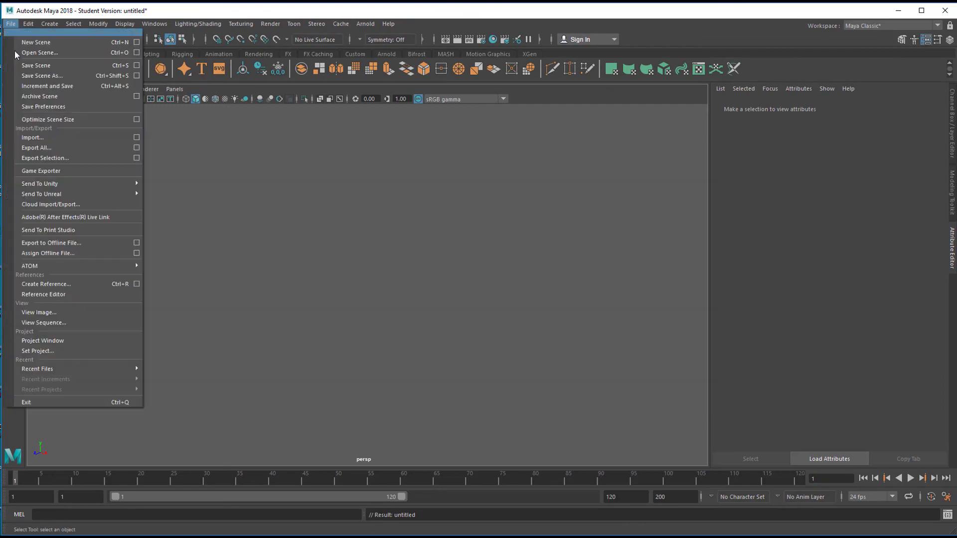
pyautogui.click(40, 53)
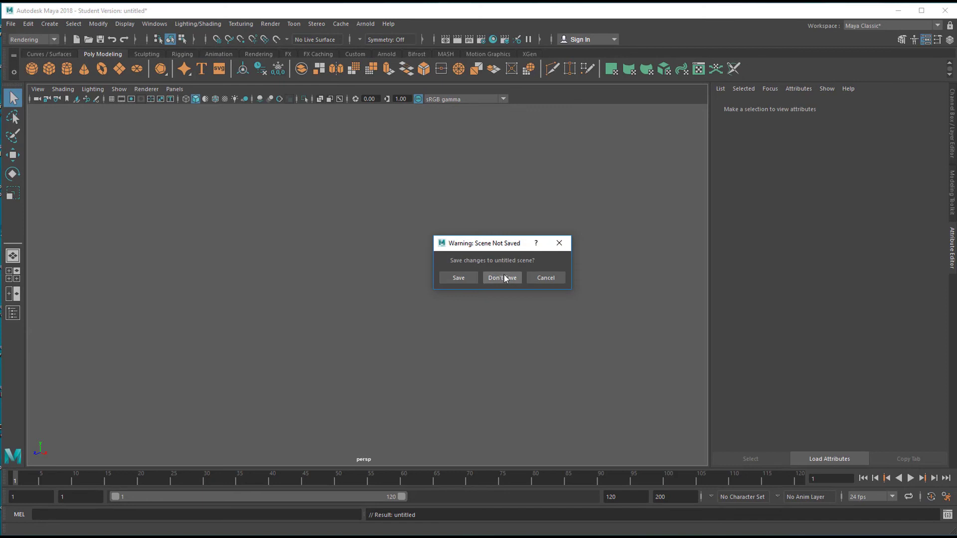
pyautogui.click(501, 278)
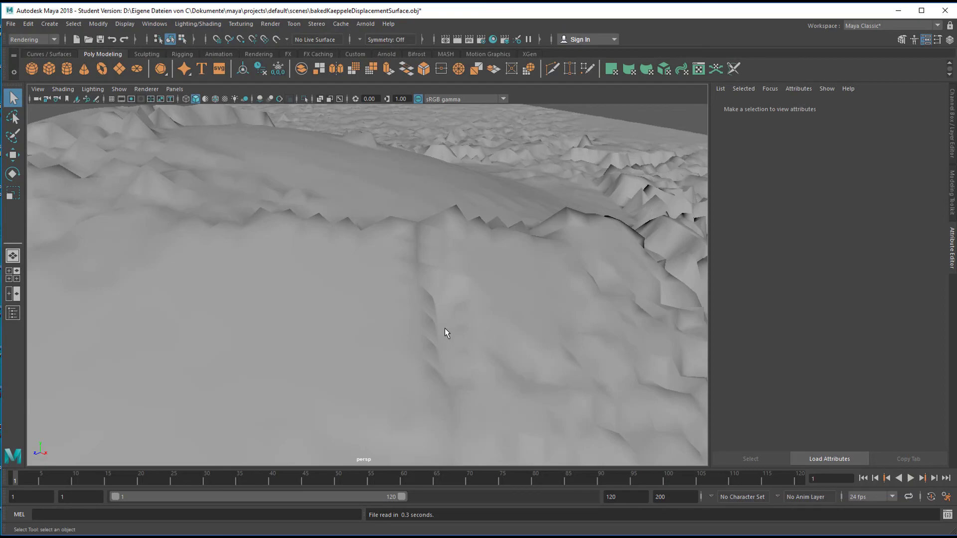
# Select the baked terrain mesh and orbit around it to examine its dense triangulated wireframe.
pyautogui.click(446, 333)
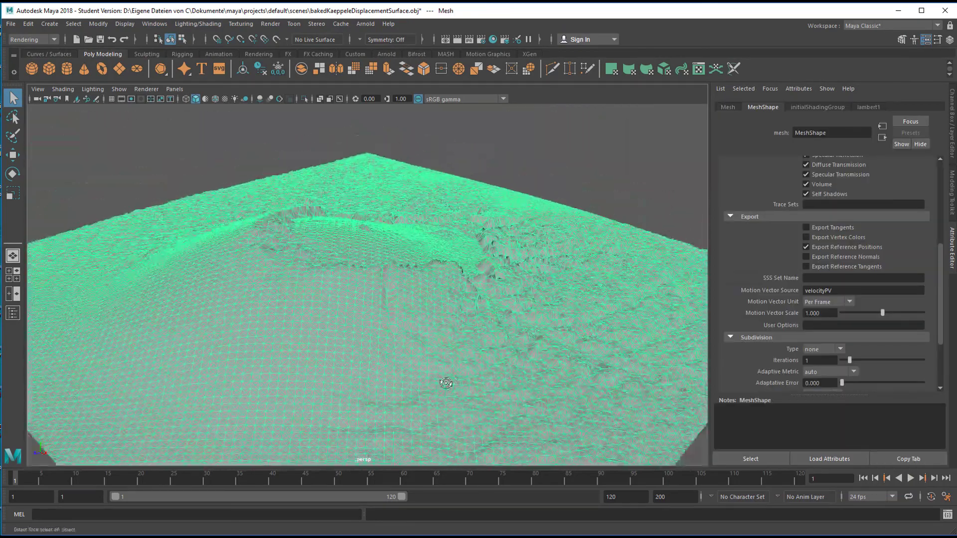
pyautogui.moveTo(446, 383); pyautogui.dragTo(472, 380)
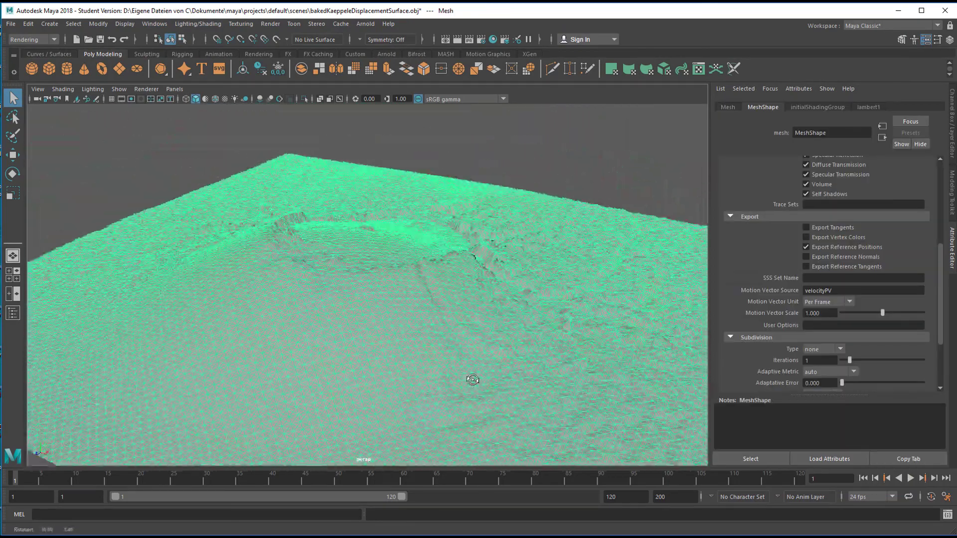
pyautogui.moveTo(472, 380); pyautogui.dragTo(455, 379)
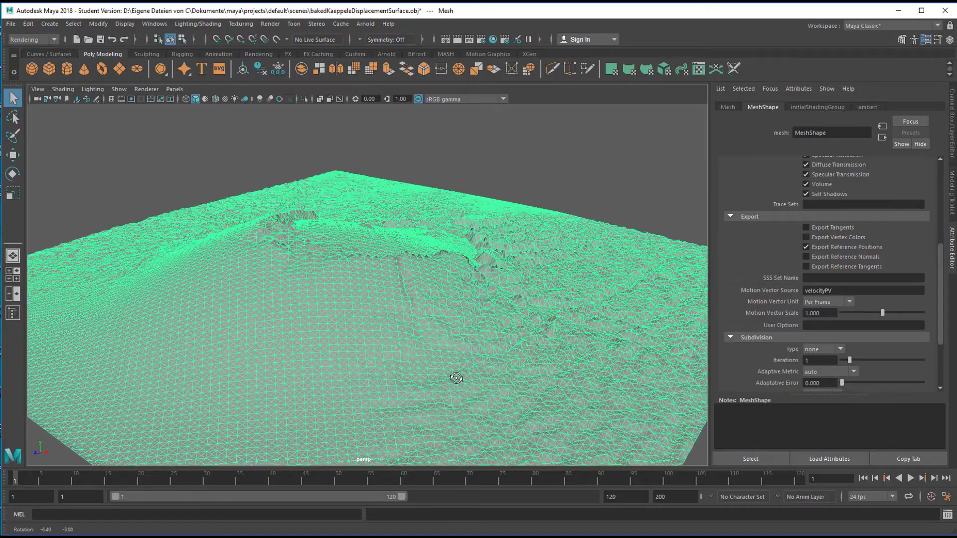
pyautogui.moveTo(455, 379); pyautogui.dragTo(425, 360)
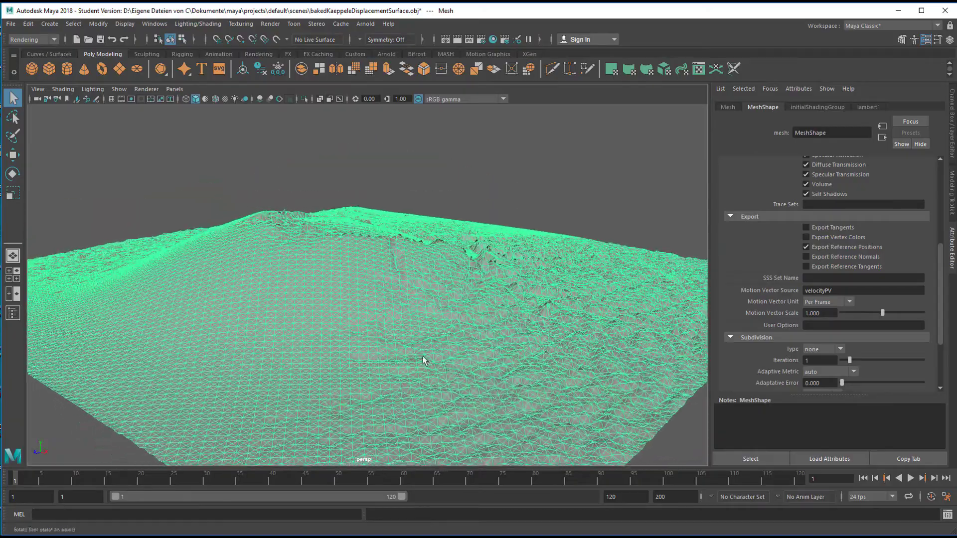
pyautogui.moveTo(426, 360); pyautogui.dragTo(491, 344)
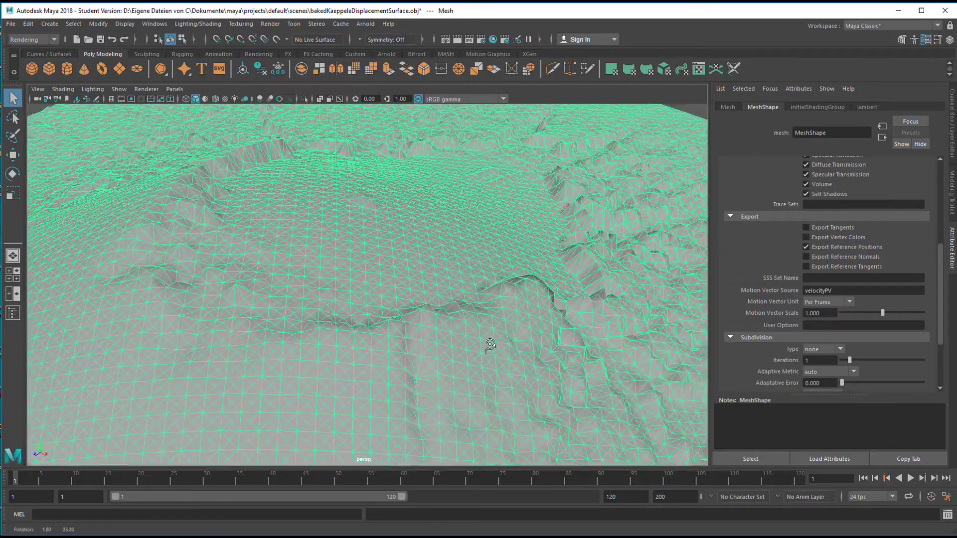
pyautogui.moveTo(490, 345); pyautogui.dragTo(323, 374)
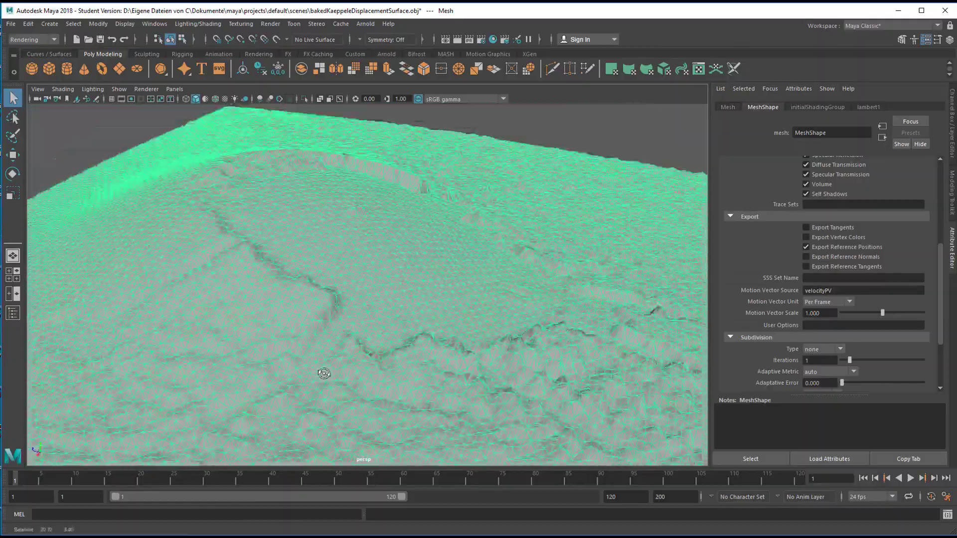
pyautogui.moveTo(323, 374); pyautogui.dragTo(218, 363)
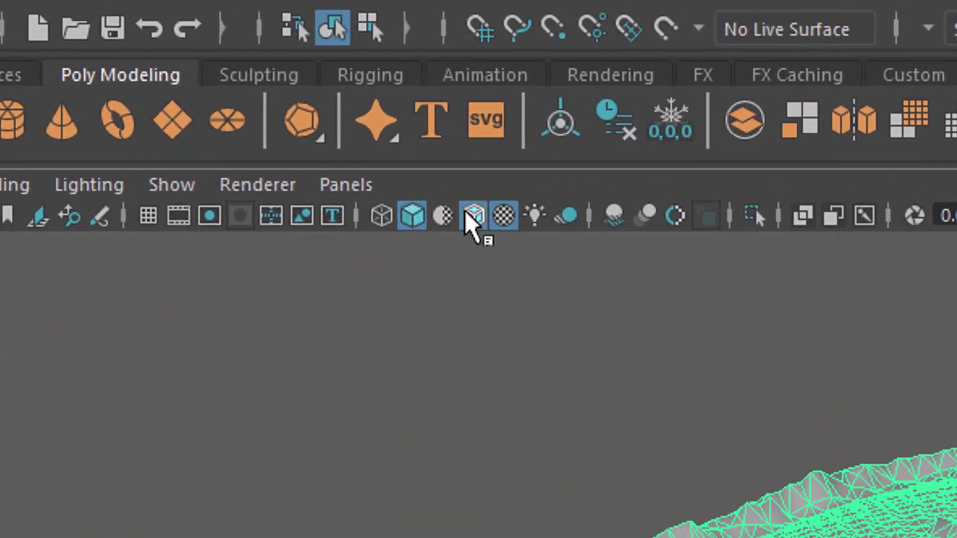
# Enable Wireframe on Shaded for the terrain and orbit to inspect the slopes, ridge and crater.
pyautogui.click(471, 215)
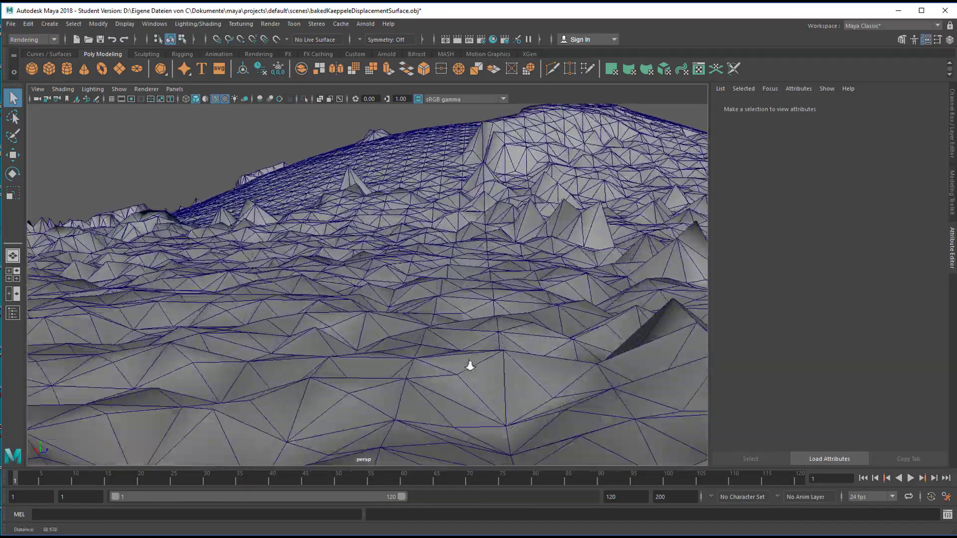
pyautogui.moveTo(470, 366); pyautogui.dragTo(438, 378)
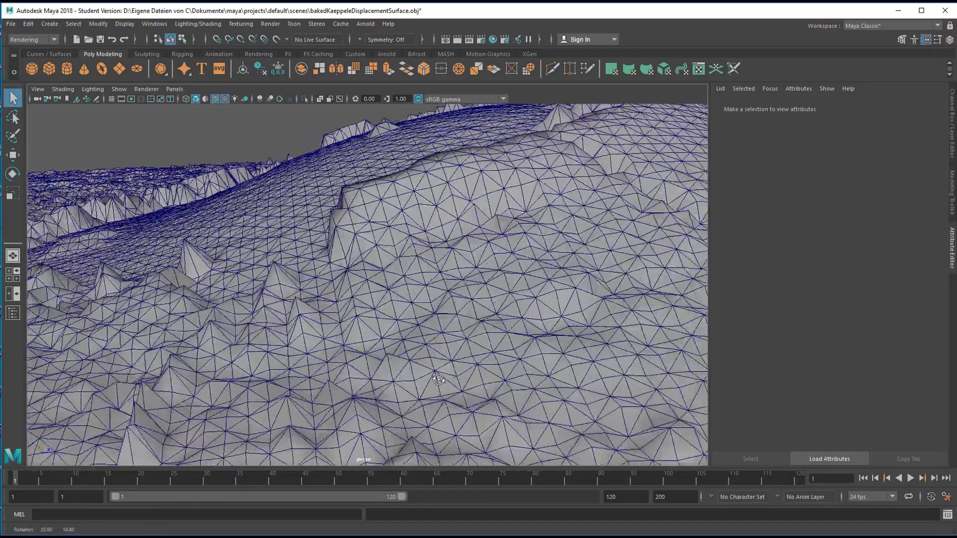
pyautogui.moveTo(439, 379); pyautogui.dragTo(452, 369)
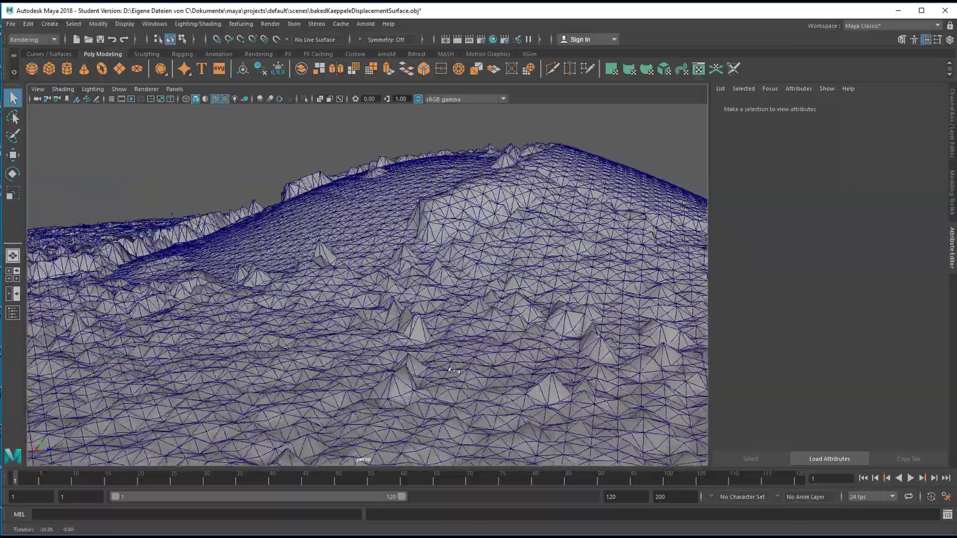
pyautogui.moveTo(450, 370); pyautogui.dragTo(447, 377)
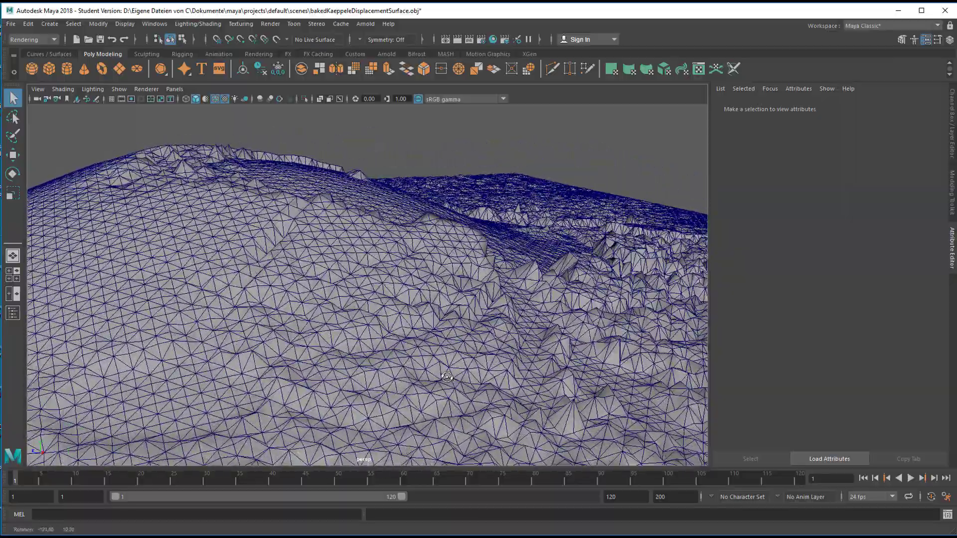
pyautogui.moveTo(445, 376); pyautogui.dragTo(268, 336)
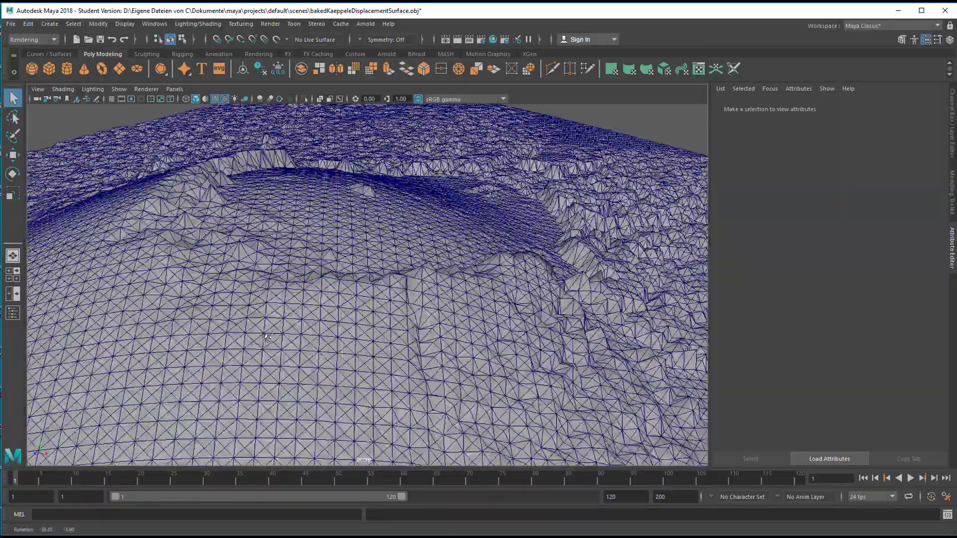